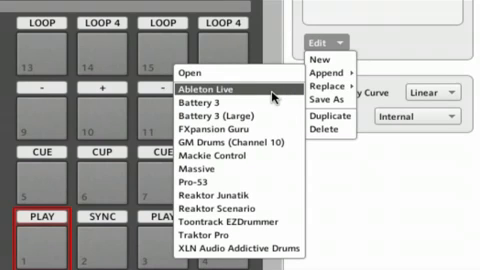
pyautogui.moveTo(258, 92)
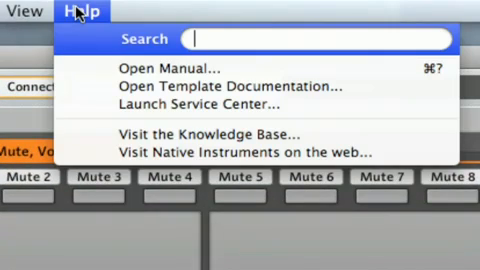
pyautogui.moveTo(207, 90)
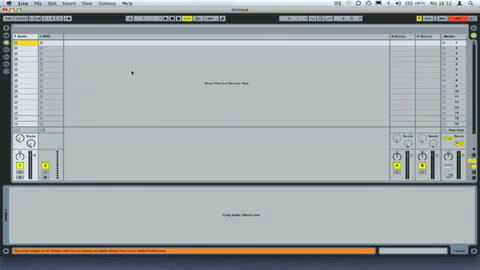
# Switch to Ableton Live's empty set and open the Live application menu
pyautogui.click(24, 6)
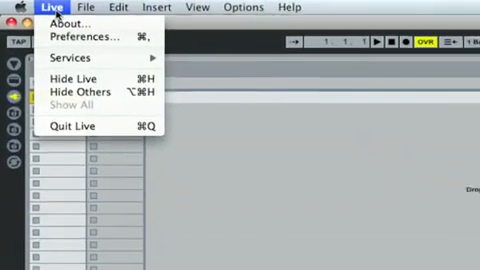
# In Live's MIDI preferences, set row 1 Control Surface, Input and Output to Maschine Controller
pyautogui.click(78, 38)
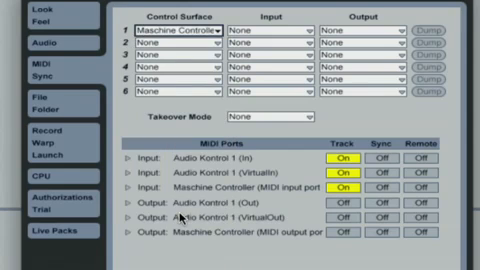
pyautogui.moveTo(287, 35)
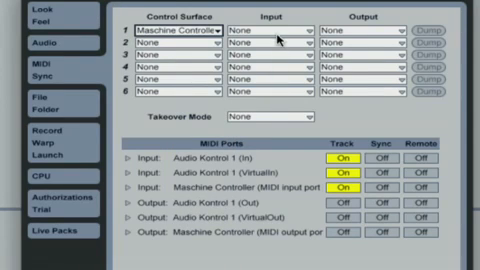
pyautogui.click(285, 31)
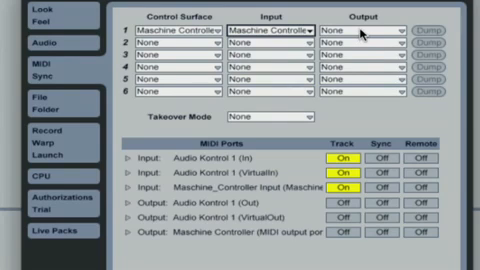
pyautogui.click(380, 30)
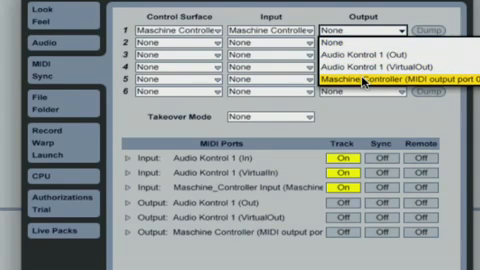